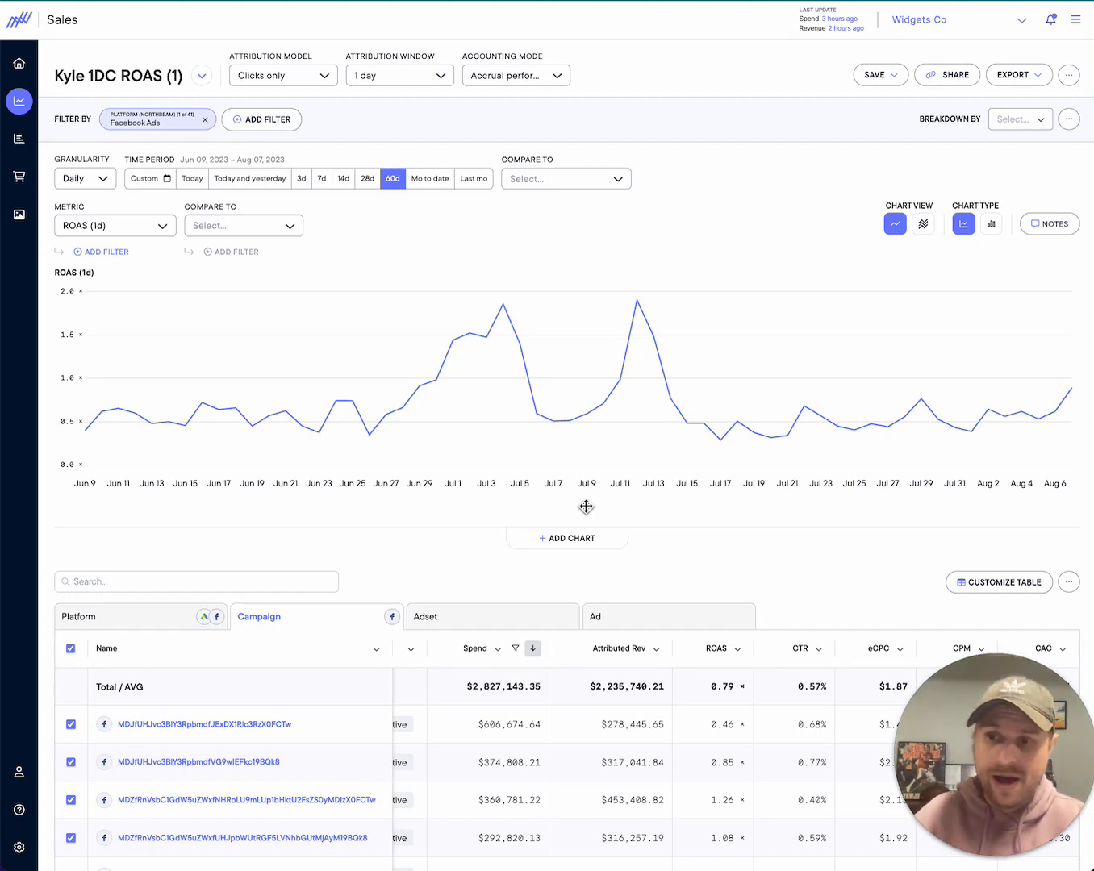
pyautogui.moveTo(282, 232)
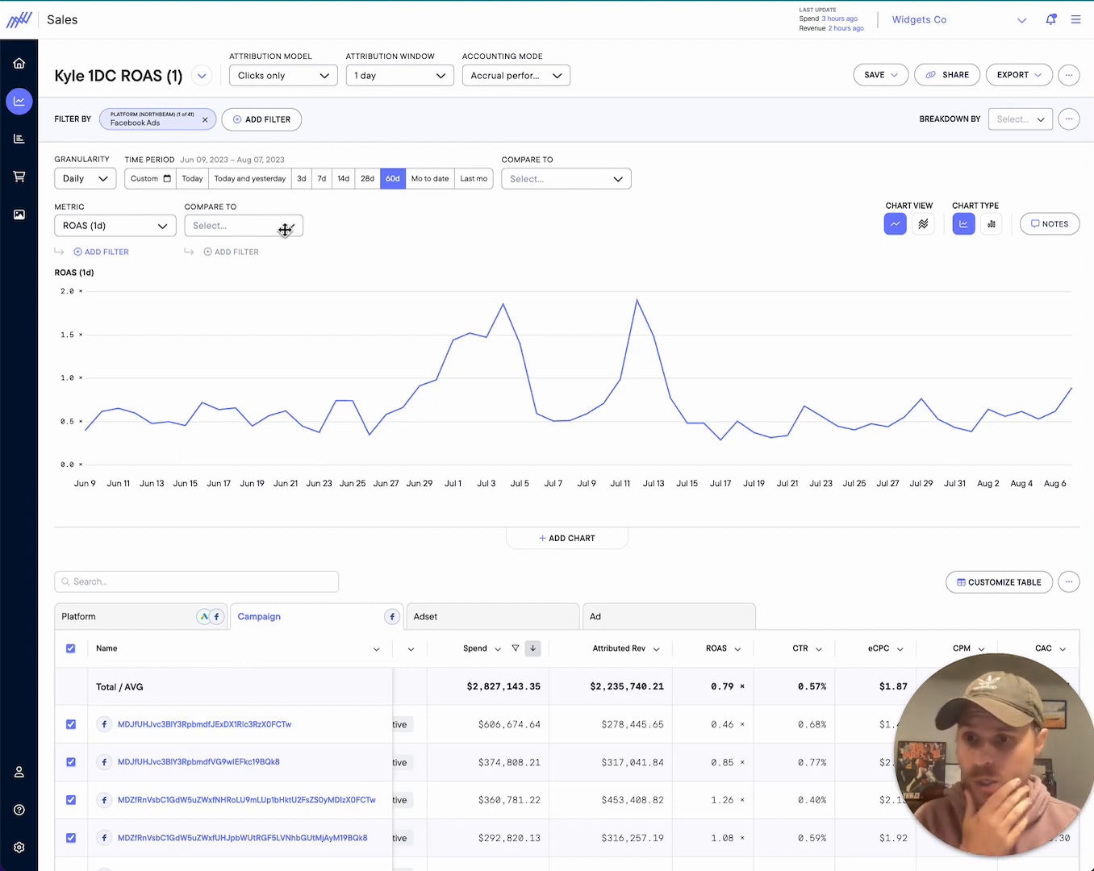
pyautogui.moveTo(675, 178)
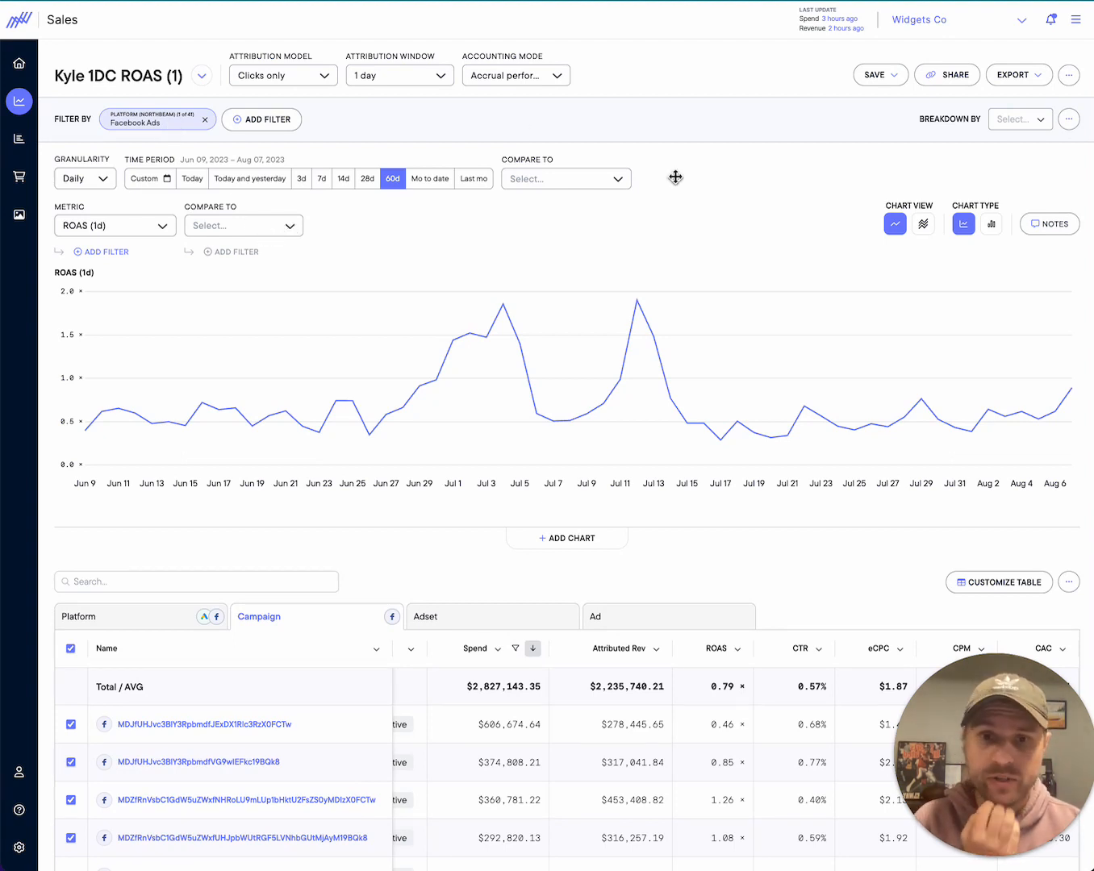
pyautogui.moveTo(316, 245)
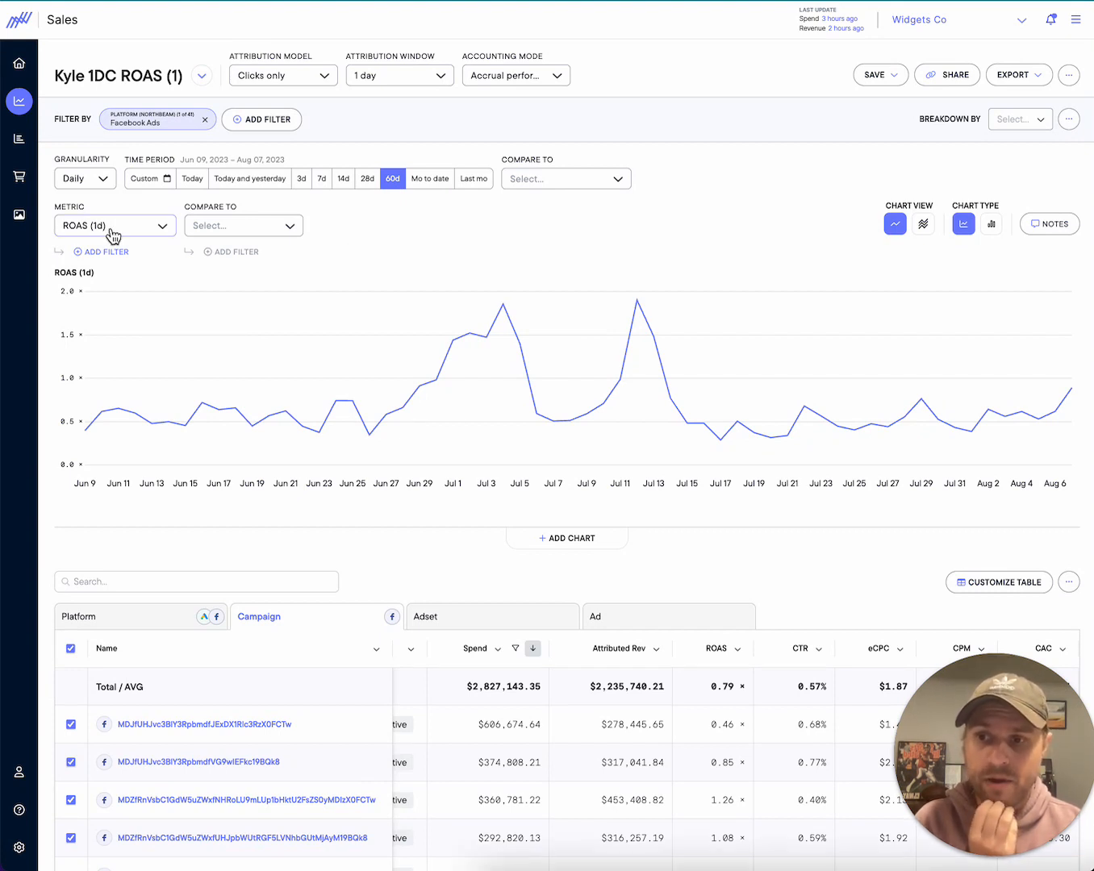
pyautogui.moveTo(242, 226)
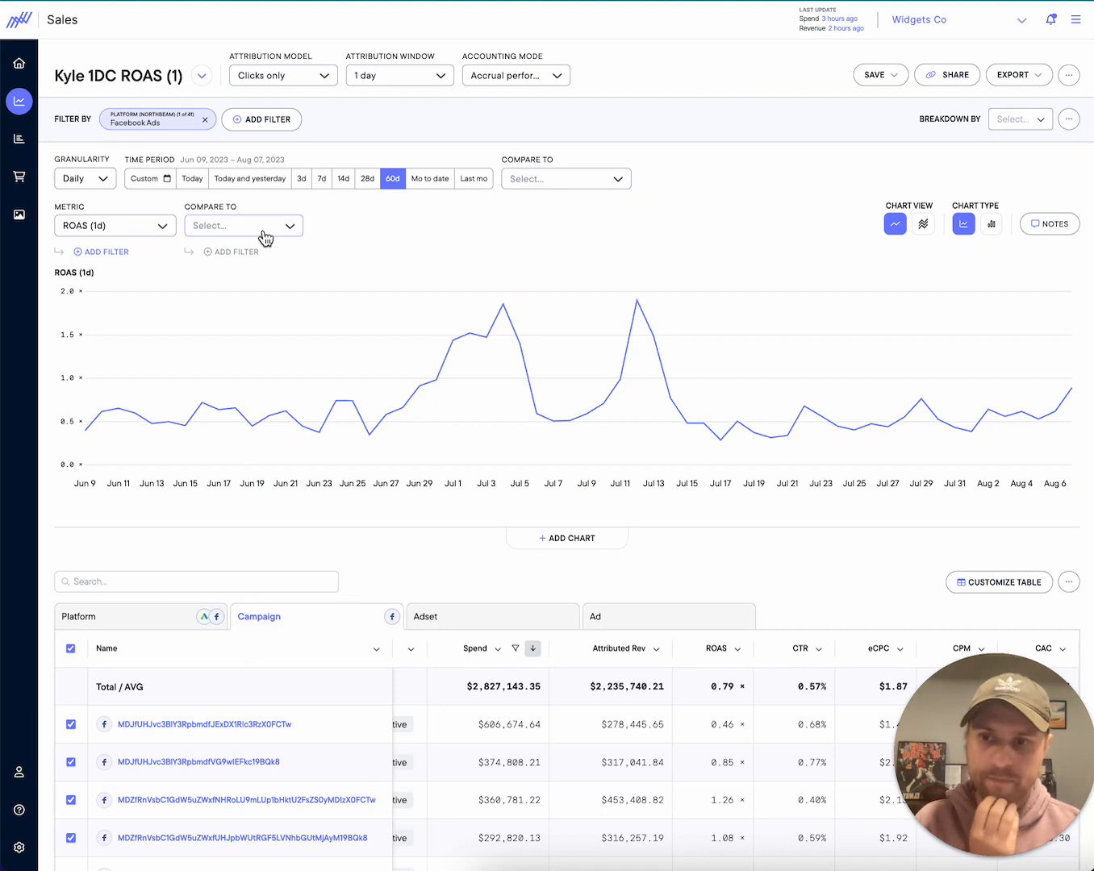
# Step: Compare the Clicks only ROAS chart against the Last non-direct touch attribution model
pyautogui.click(242, 226)
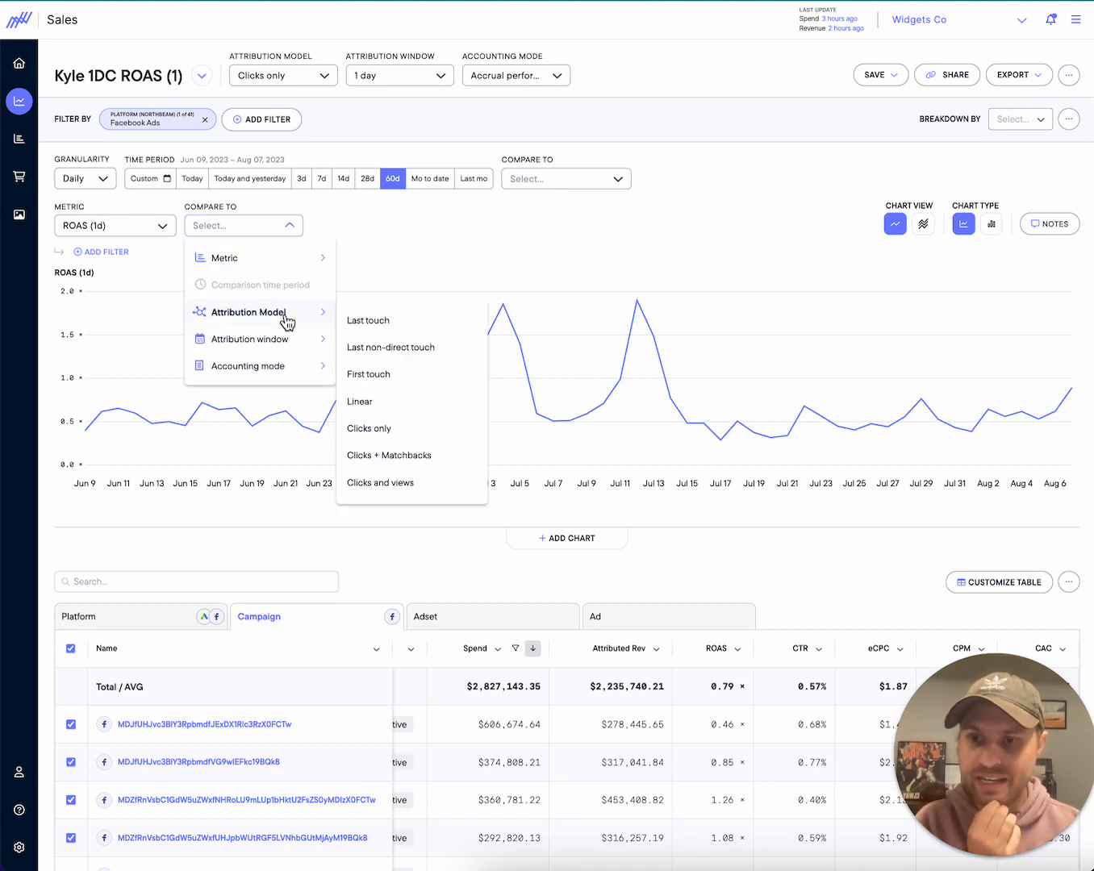
pyautogui.click(390, 347)
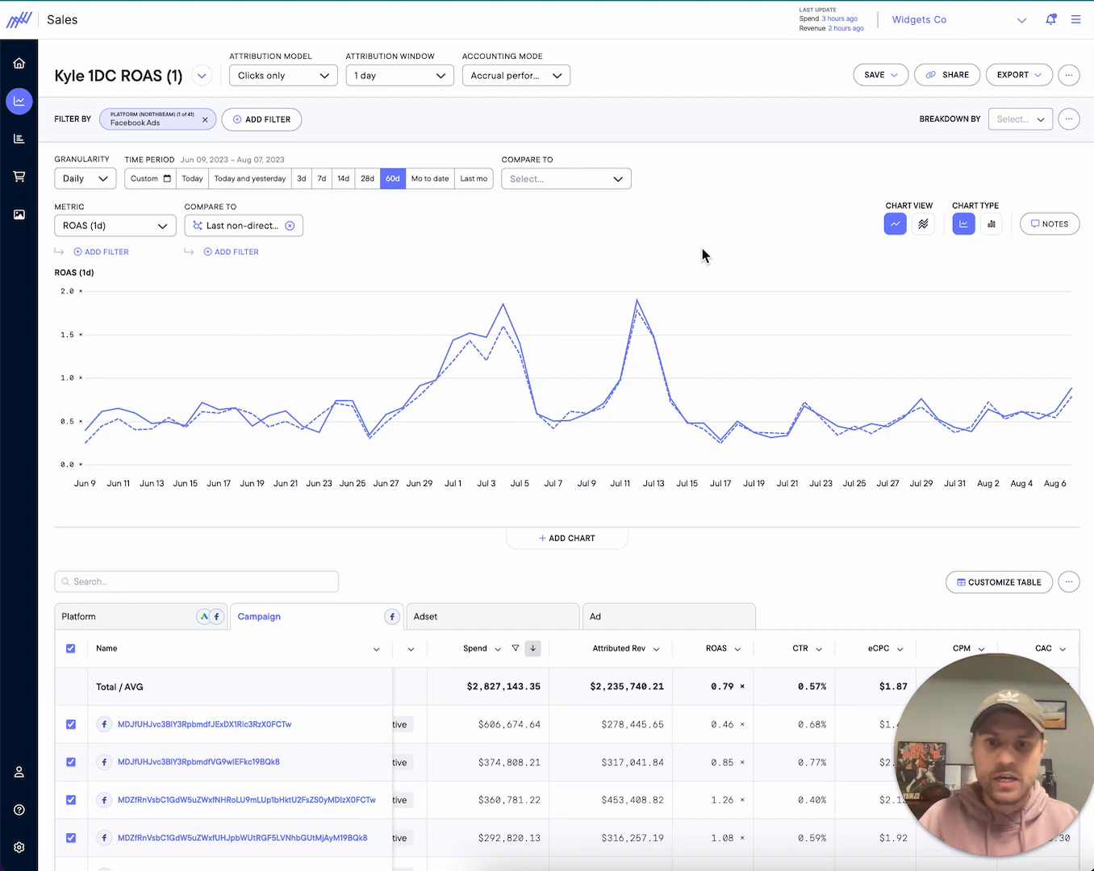
pyautogui.moveTo(458, 206)
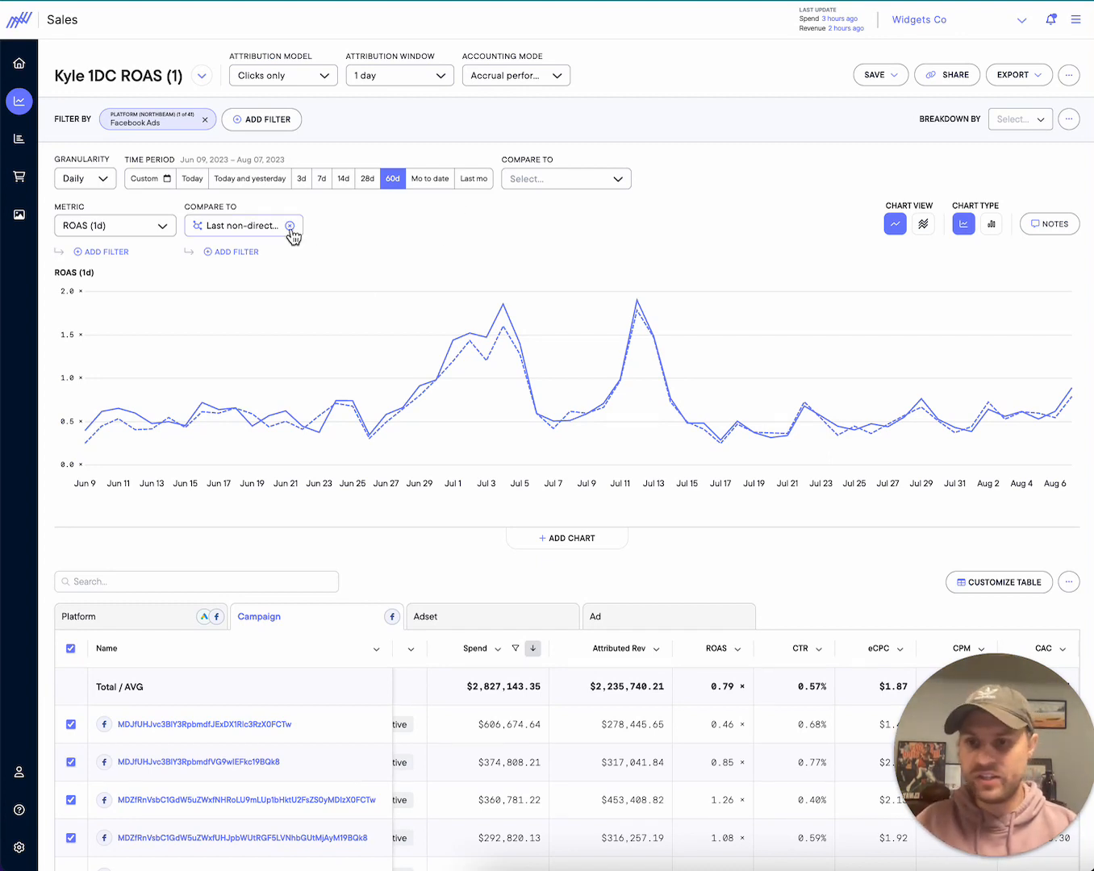
# Step: Swap the comparison line from Last non-direct touch to the Clicks and views attribution model
pyautogui.click(301, 226)
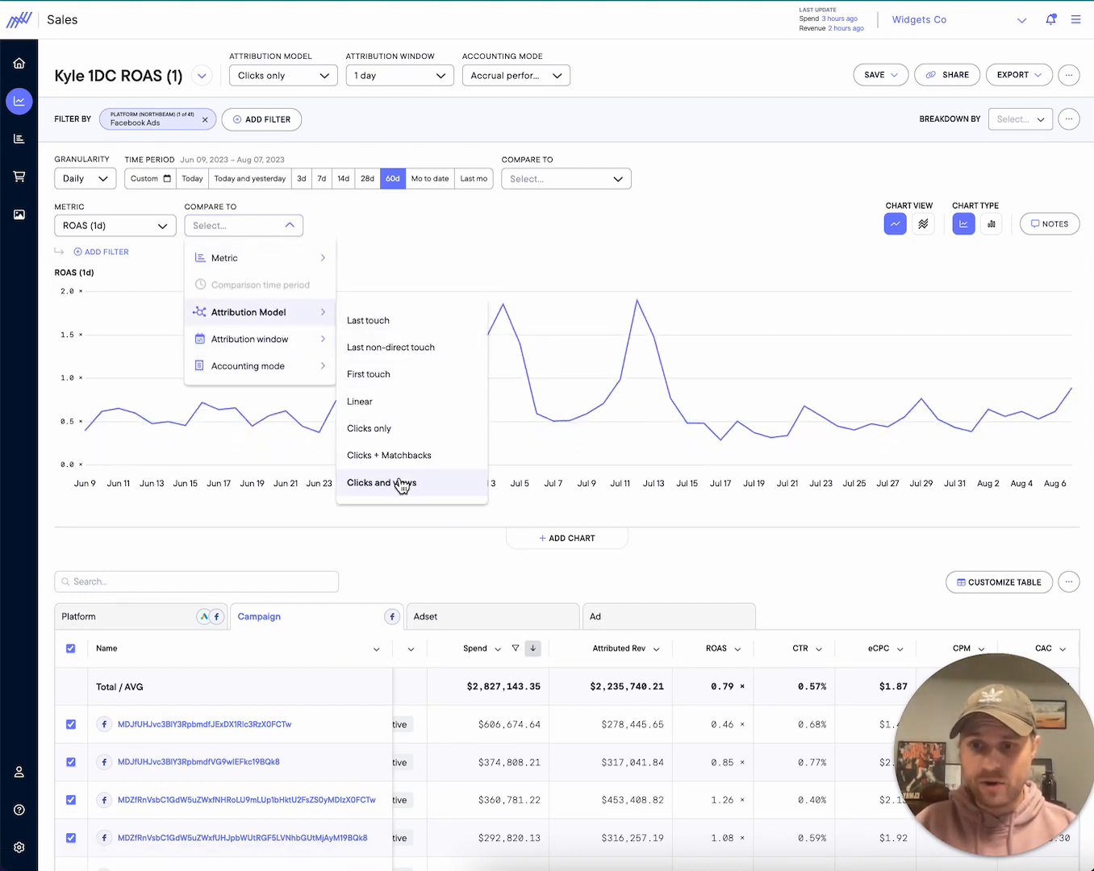
pyautogui.click(381, 482)
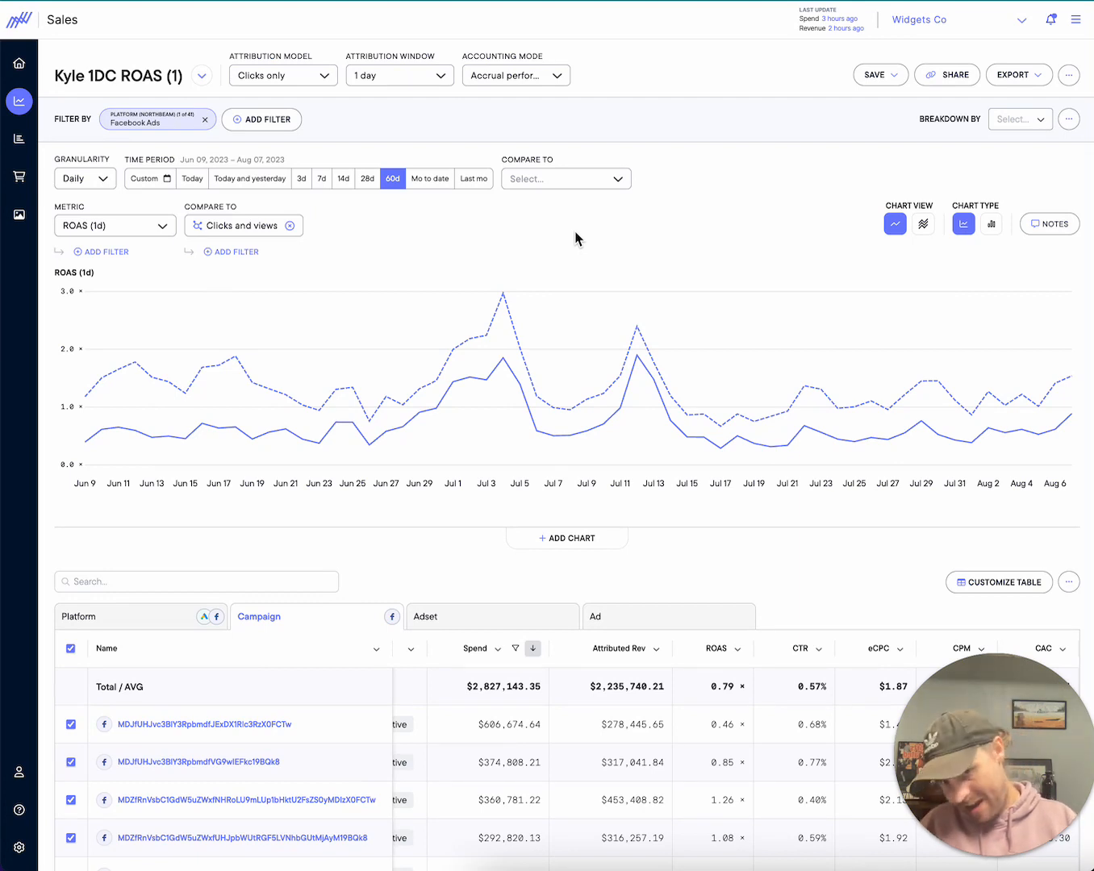
pyautogui.moveTo(213, 378)
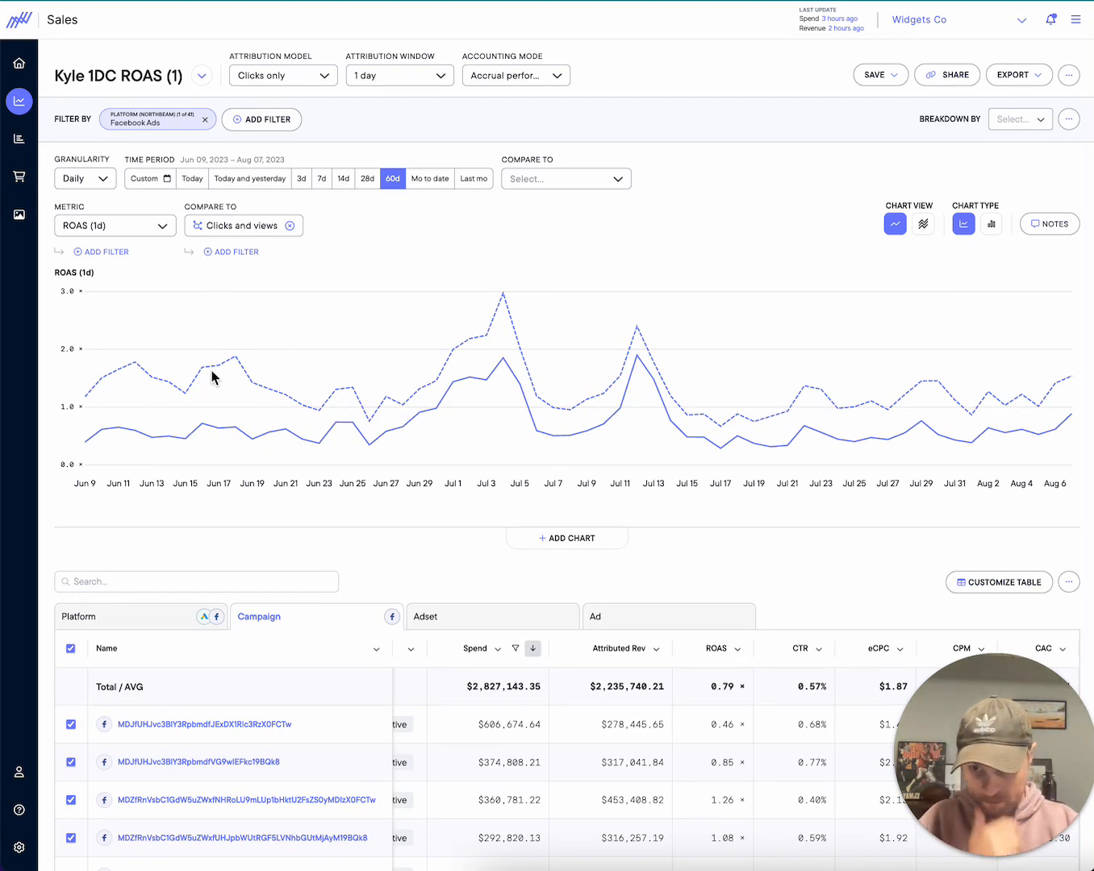
pyautogui.moveTo(166, 381)
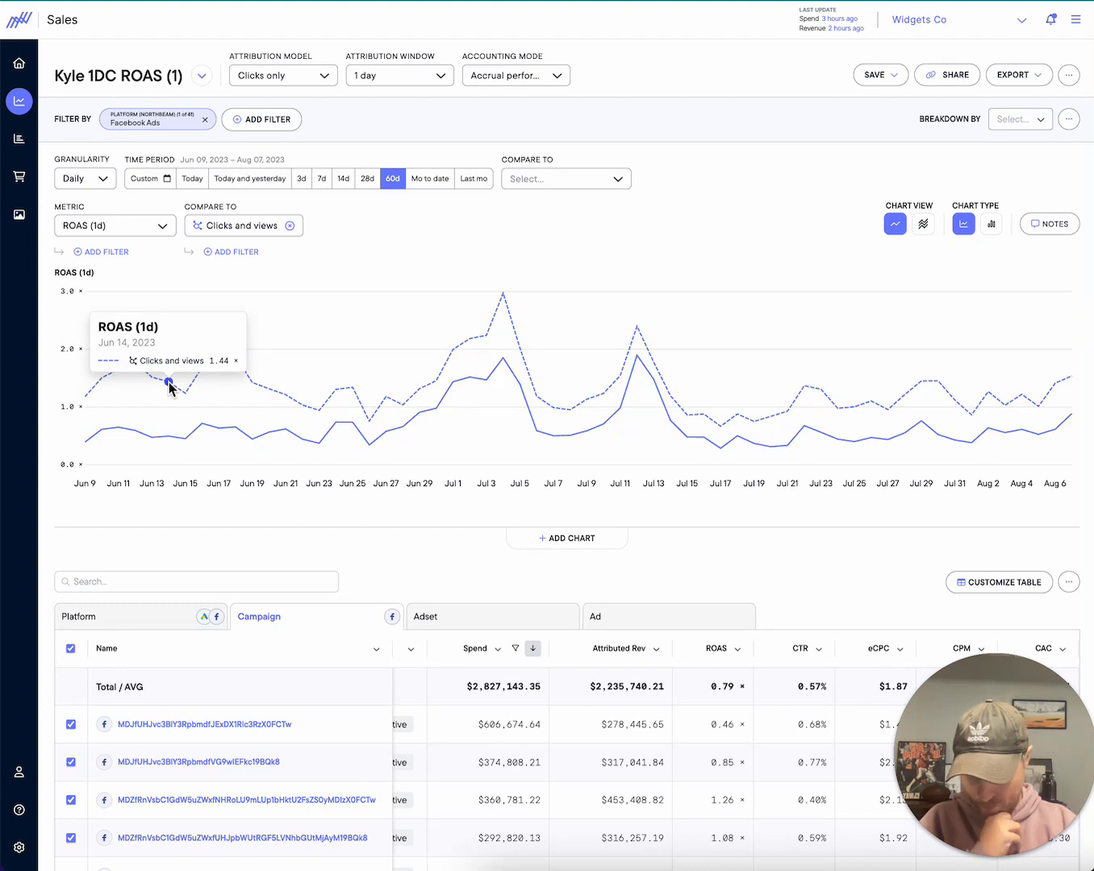
pyautogui.moveTo(169, 384)
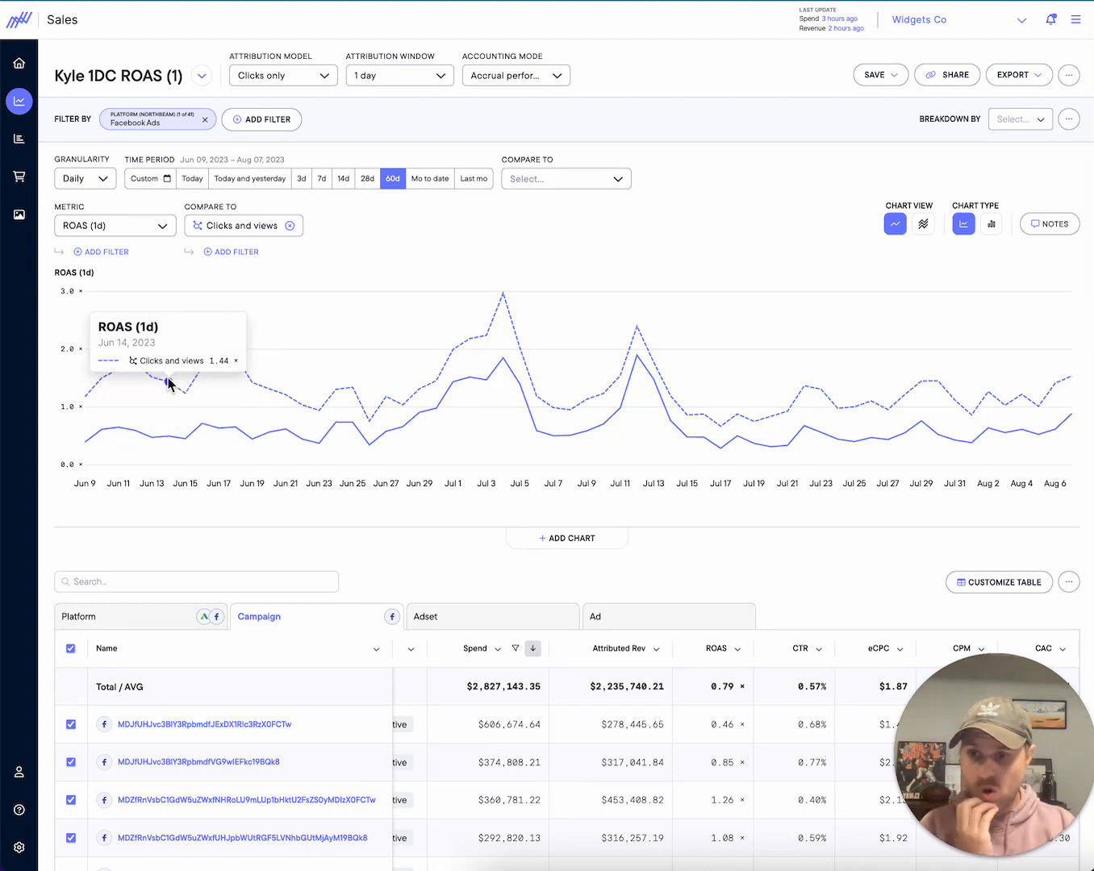
pyautogui.moveTo(170, 439)
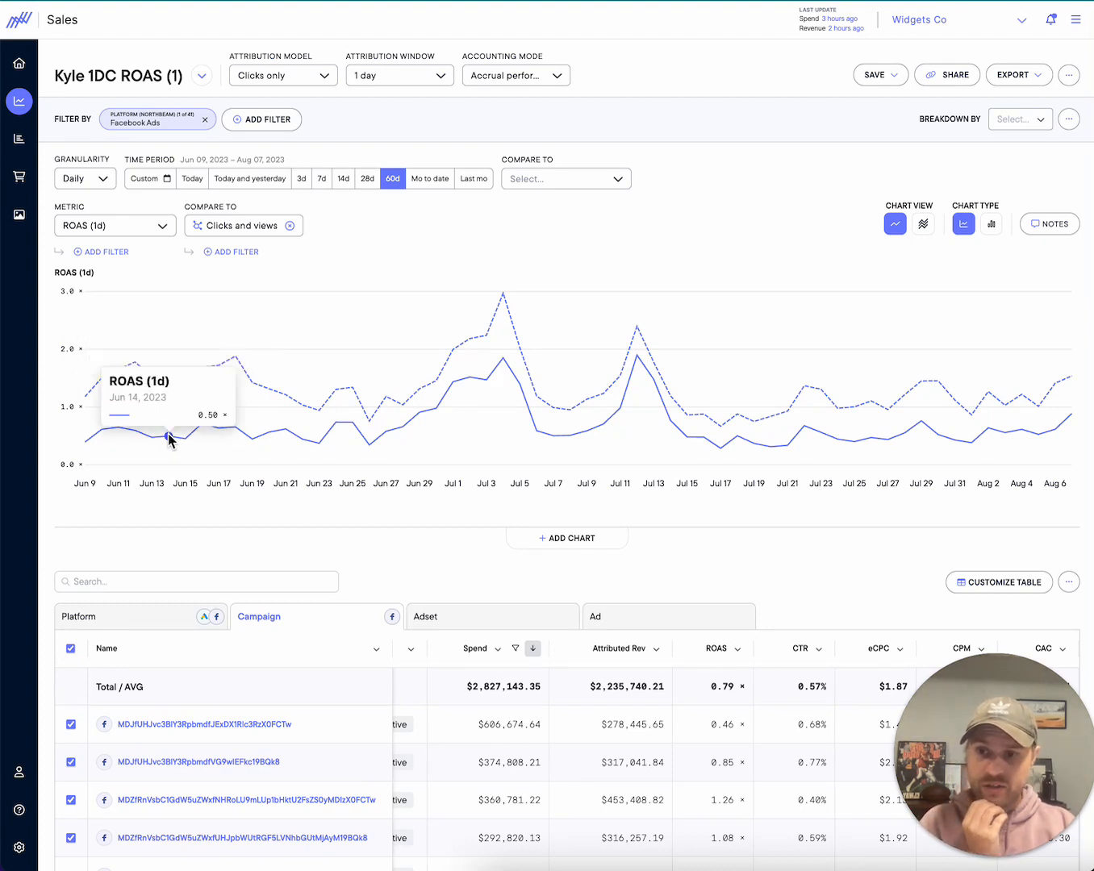
pyautogui.moveTo(152, 377)
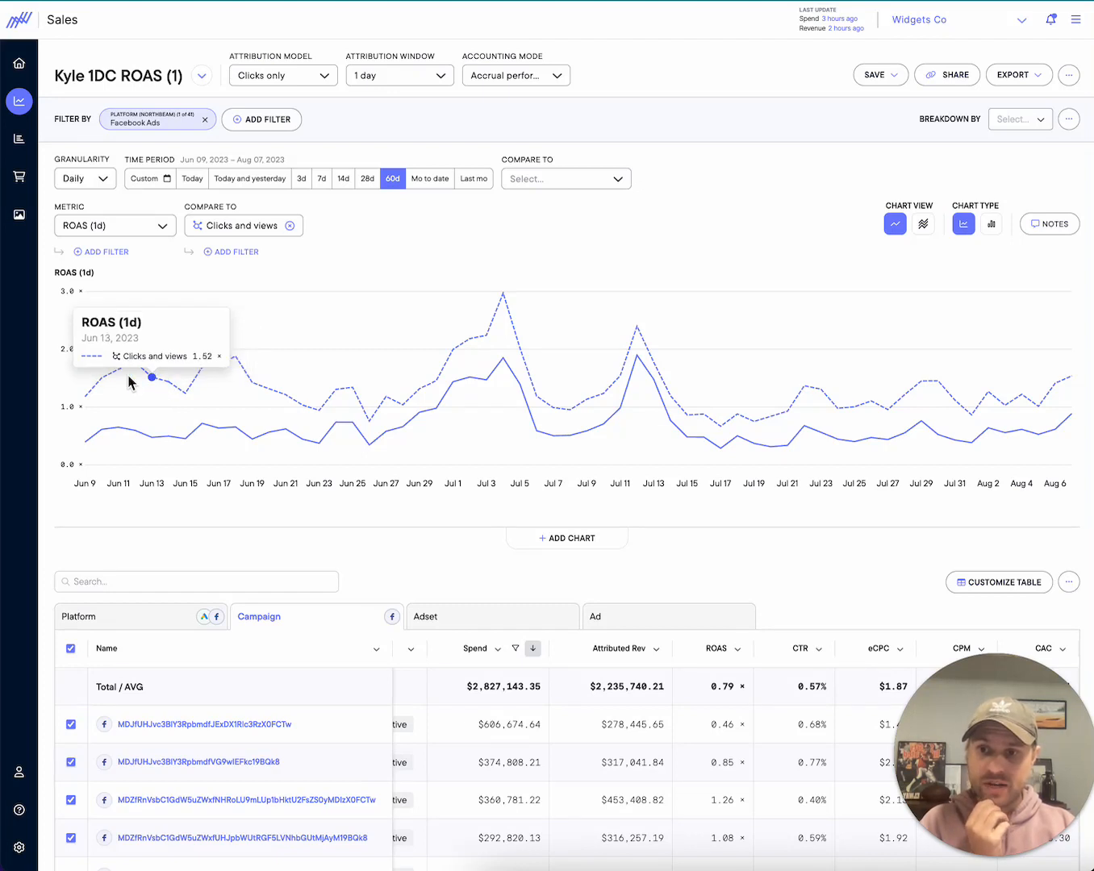
pyautogui.moveTo(151, 437)
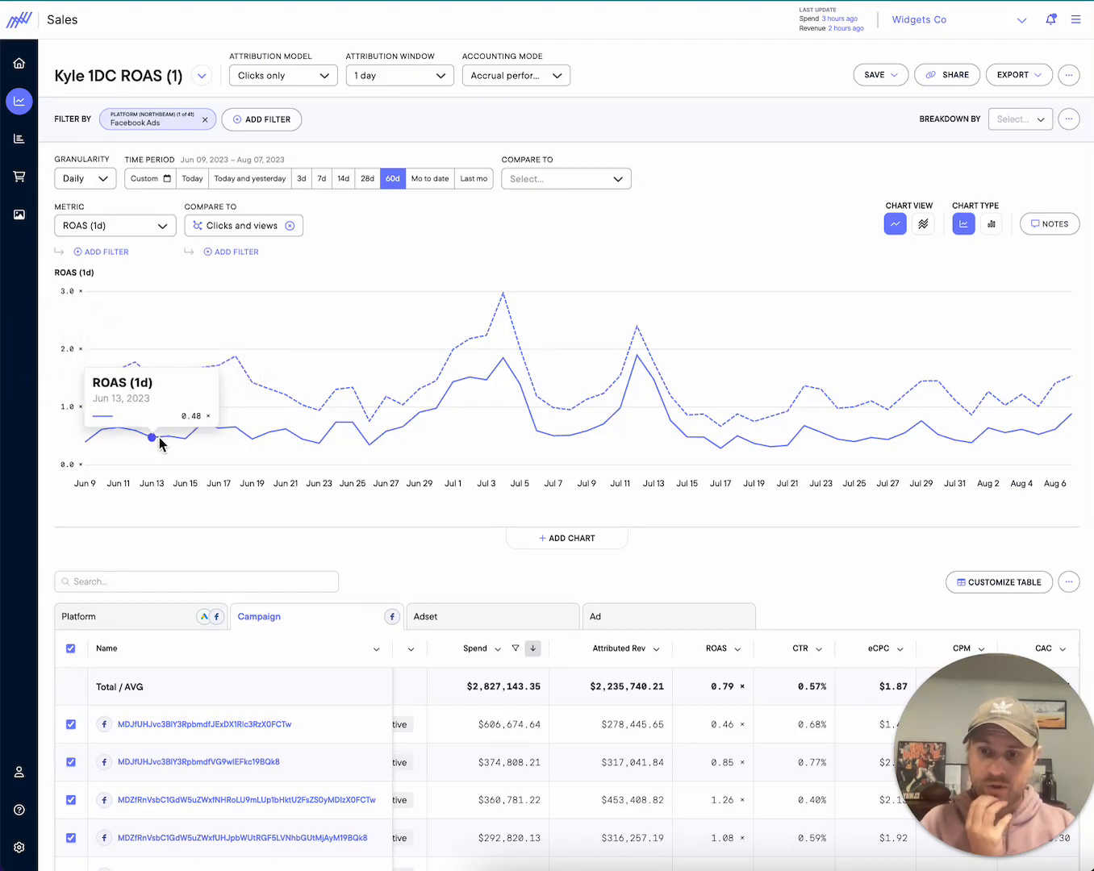
pyautogui.moveTo(619, 376)
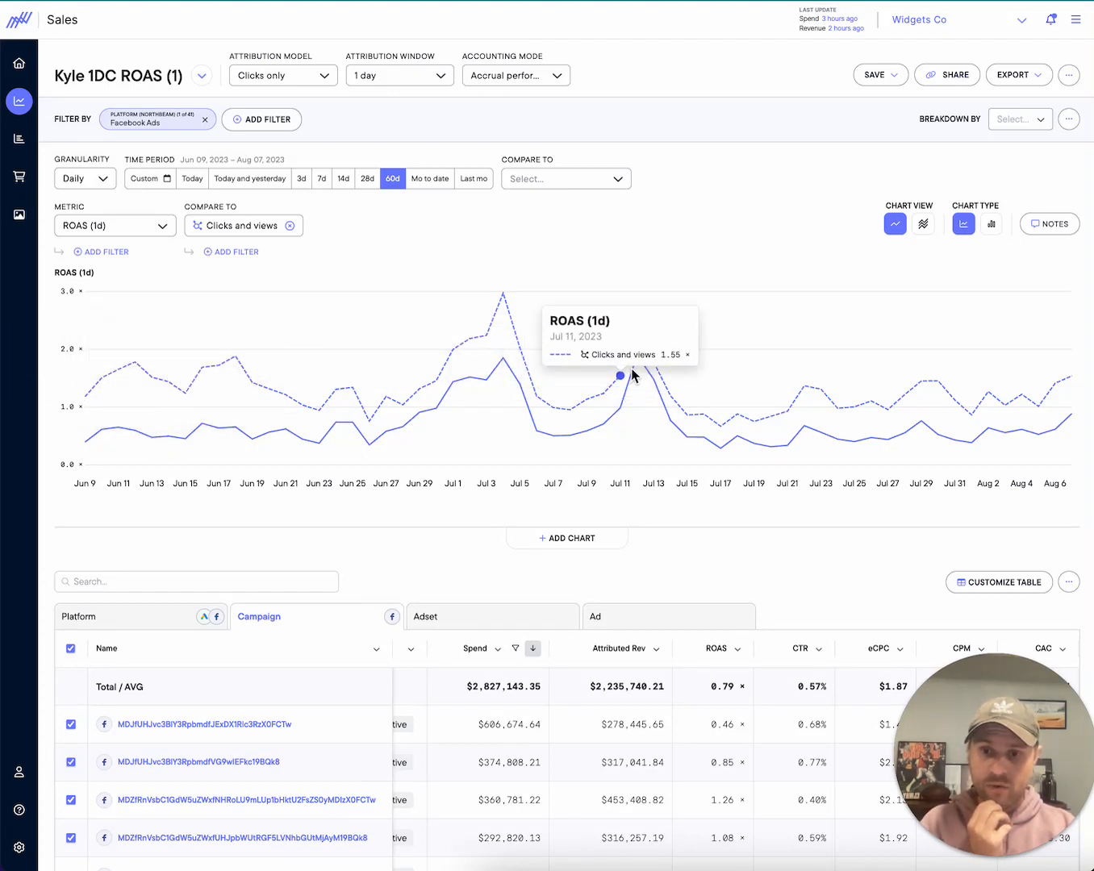
pyautogui.moveTo(639, 355)
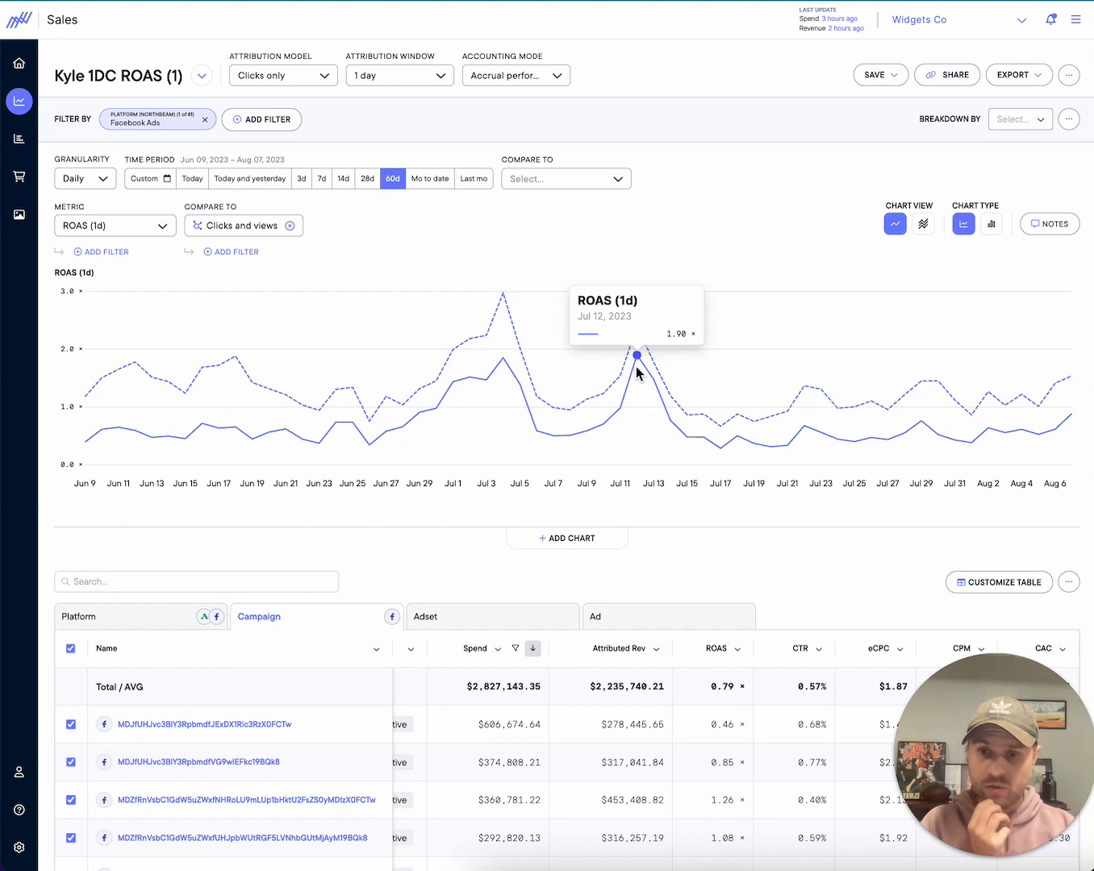
pyautogui.moveTo(636, 326)
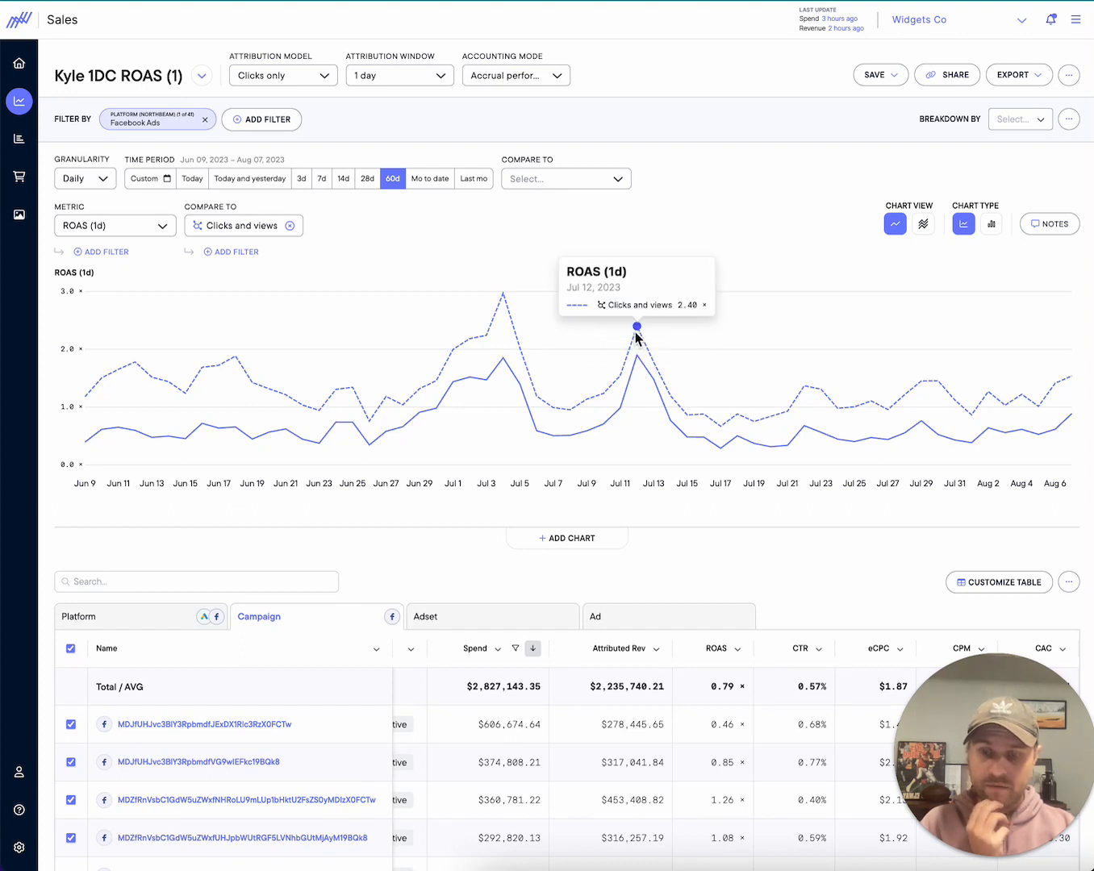
pyautogui.moveTo(184, 387)
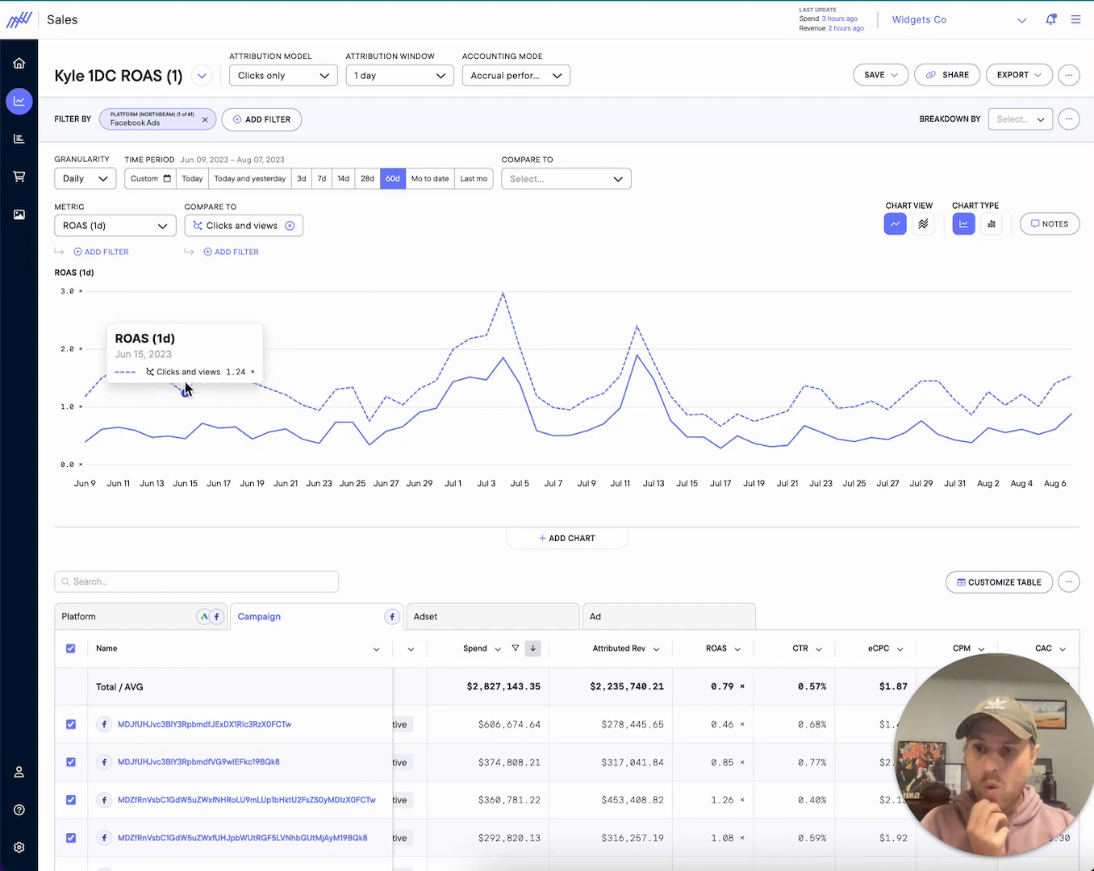
pyautogui.moveTo(652, 363)
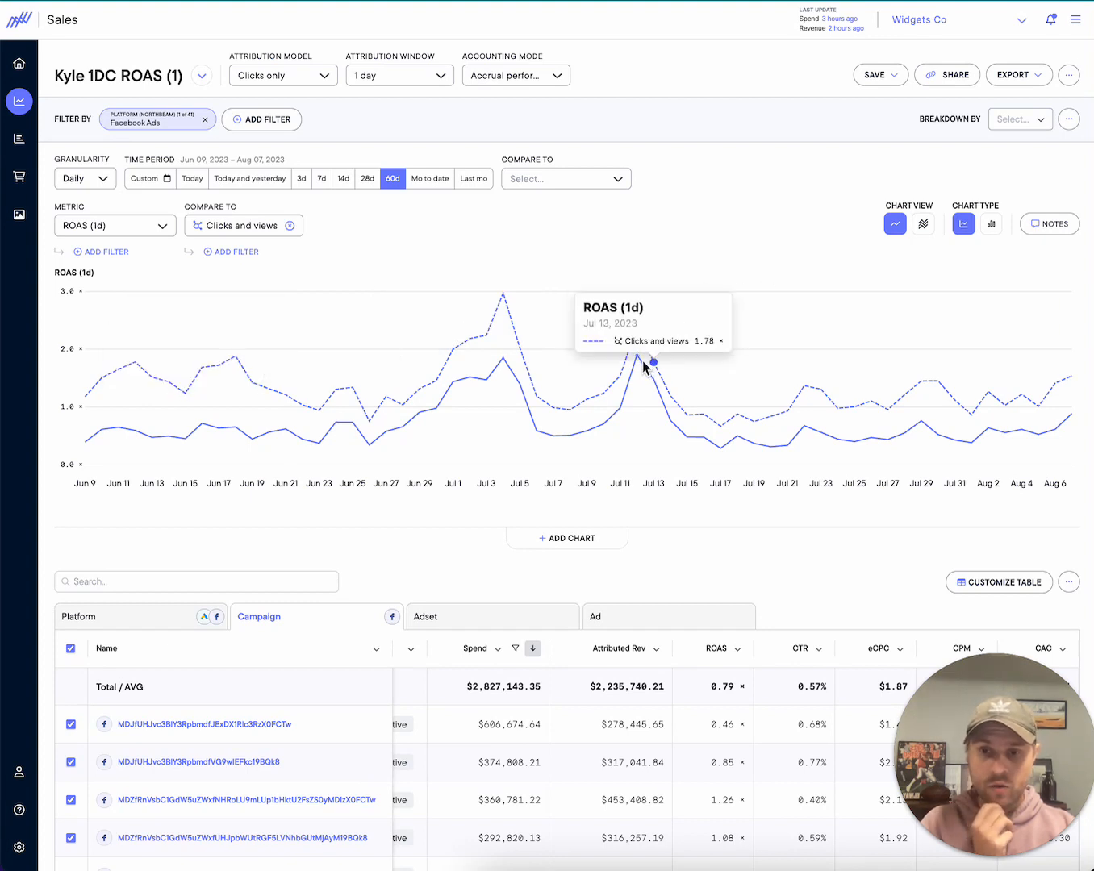
pyautogui.moveTo(639, 355)
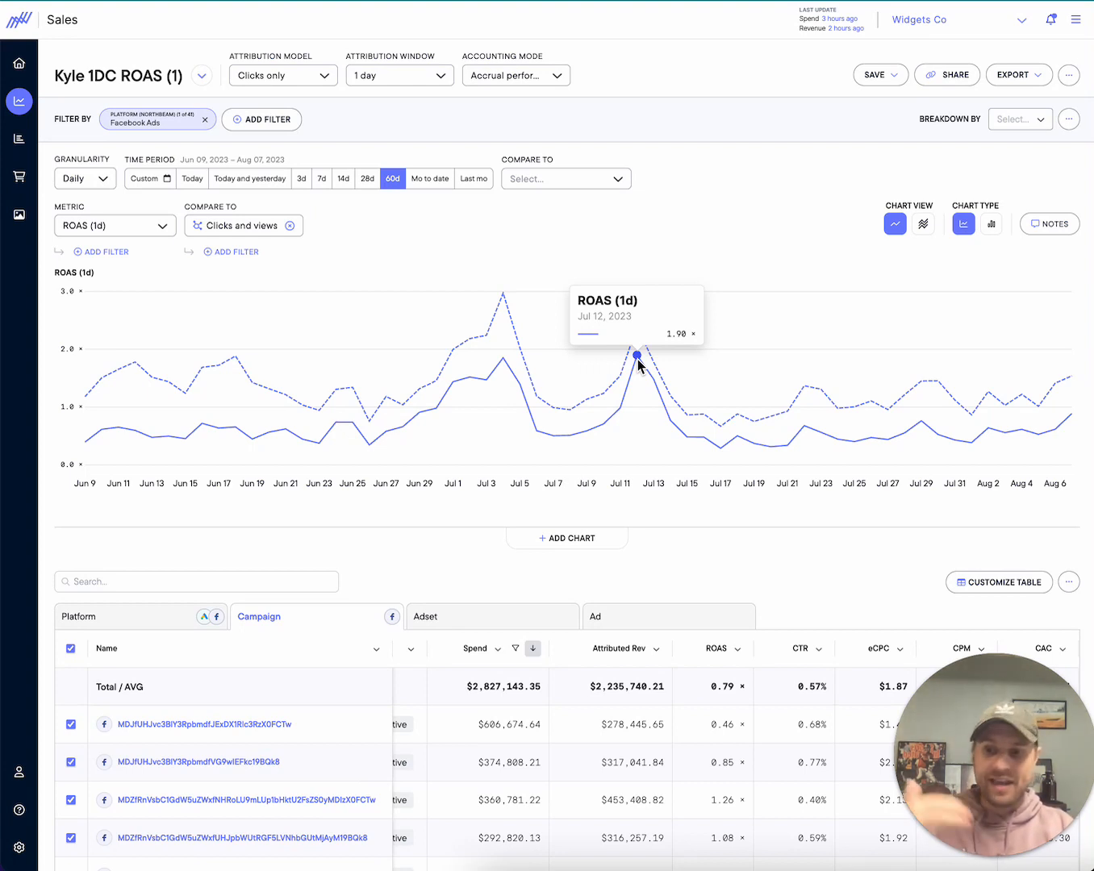
pyautogui.moveTo(216, 429)
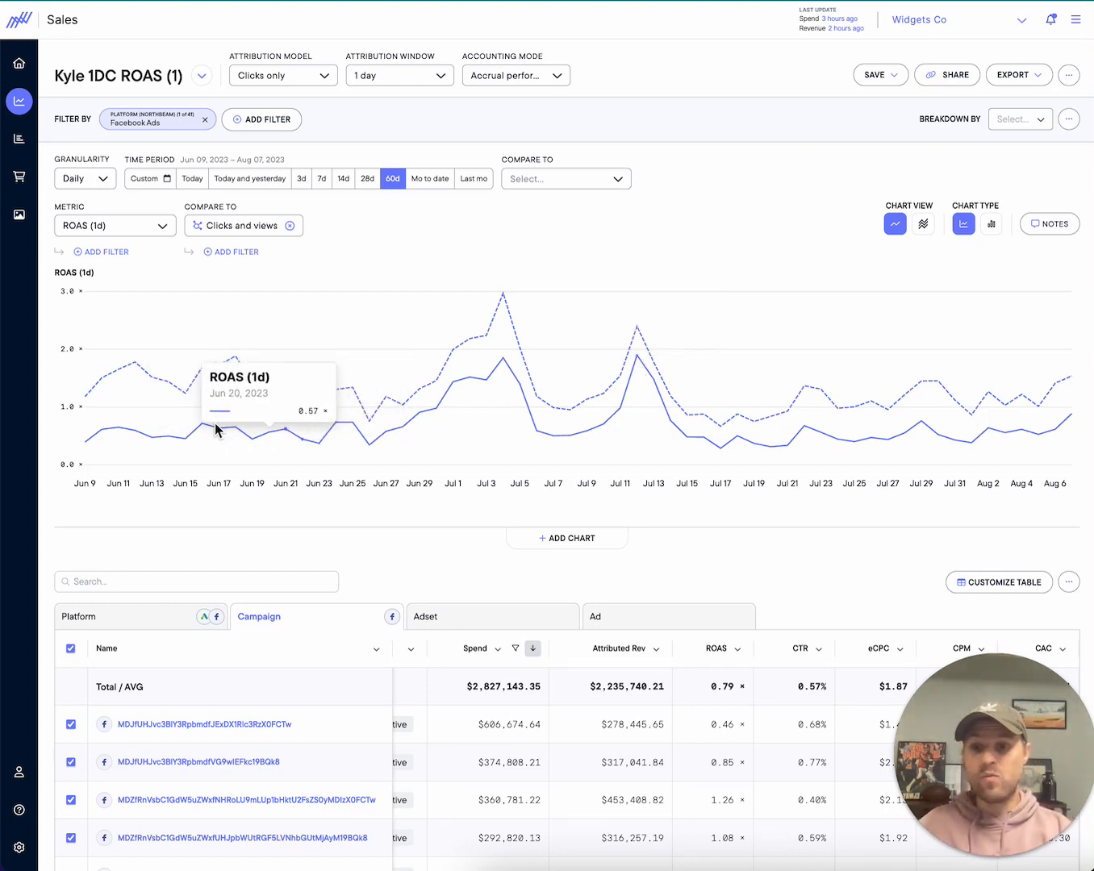
pyautogui.moveTo(320, 410)
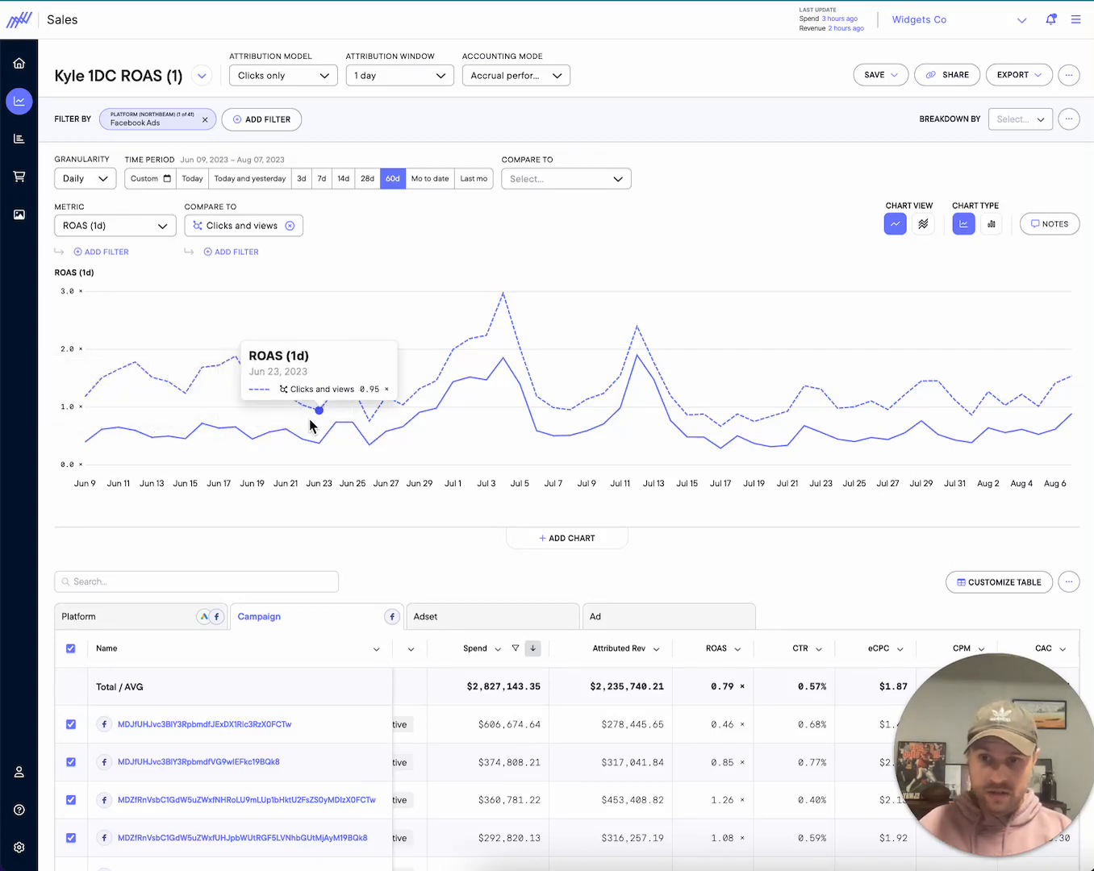
pyautogui.moveTo(314, 426)
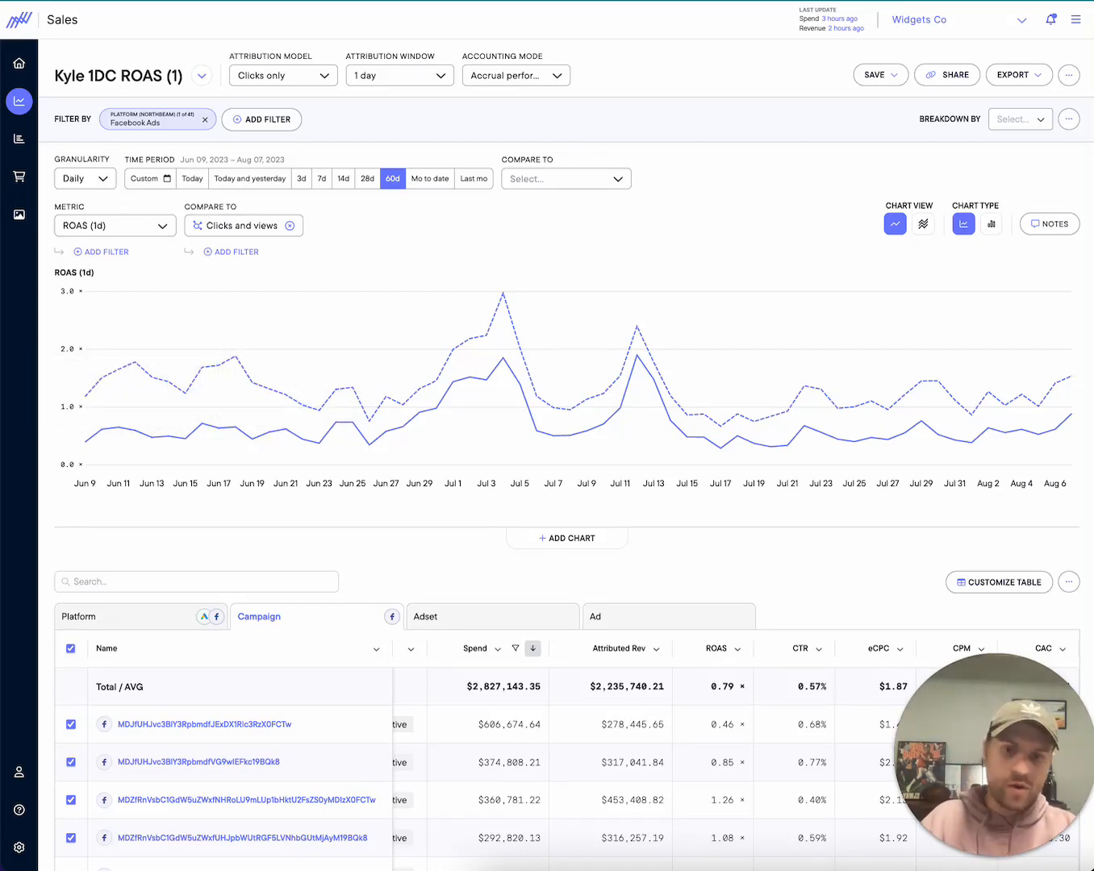